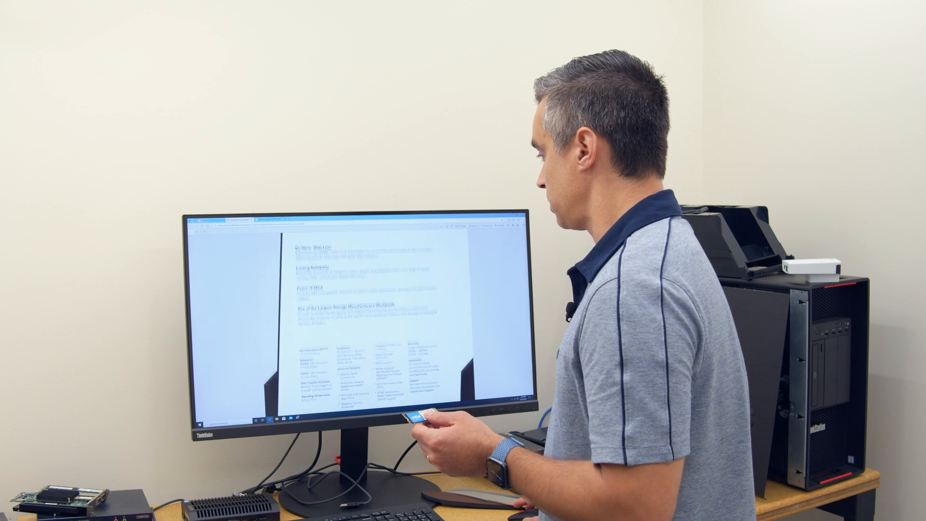
scroll("down", 3)
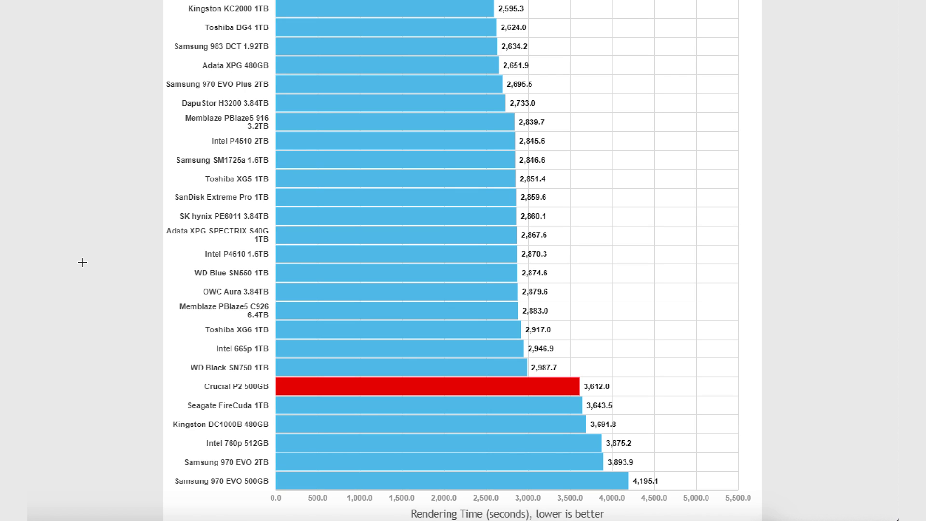
mouse_move(85, 207)
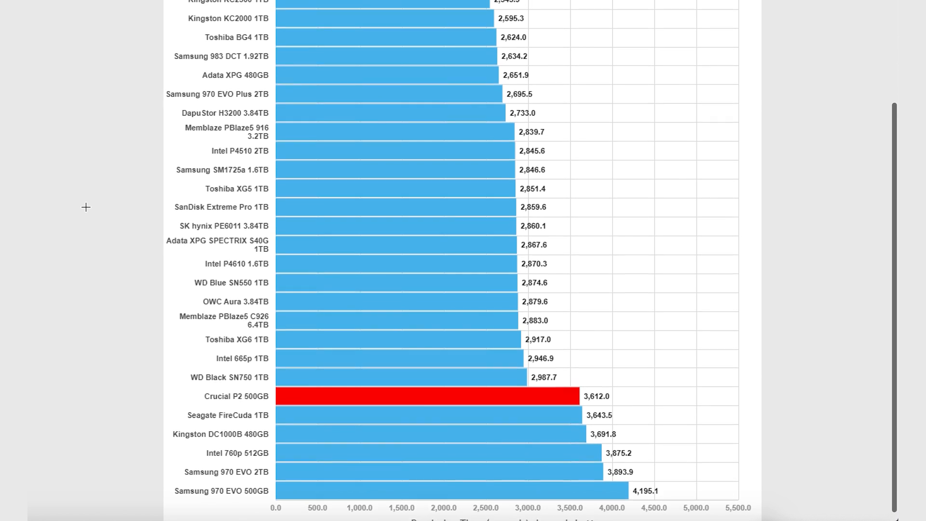
scroll("up", 3)
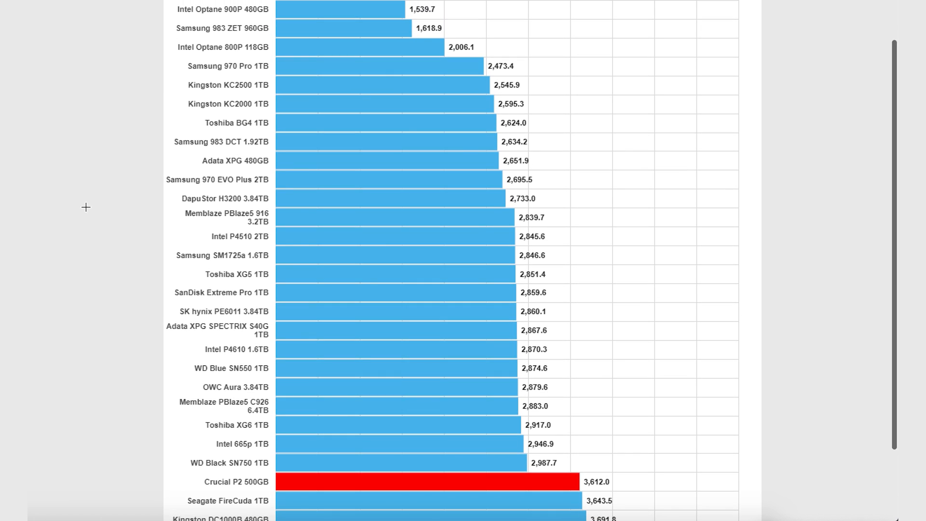
scroll("up", 3)
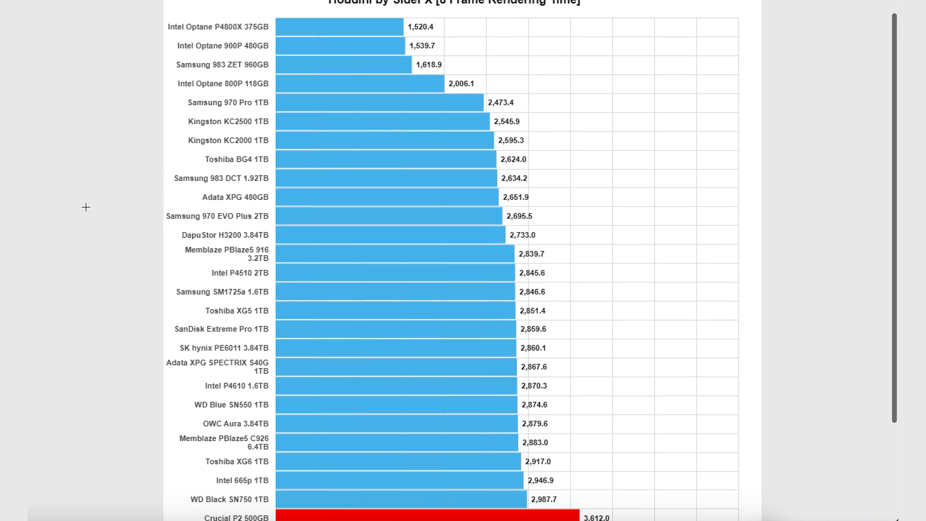
scroll("up", 3)
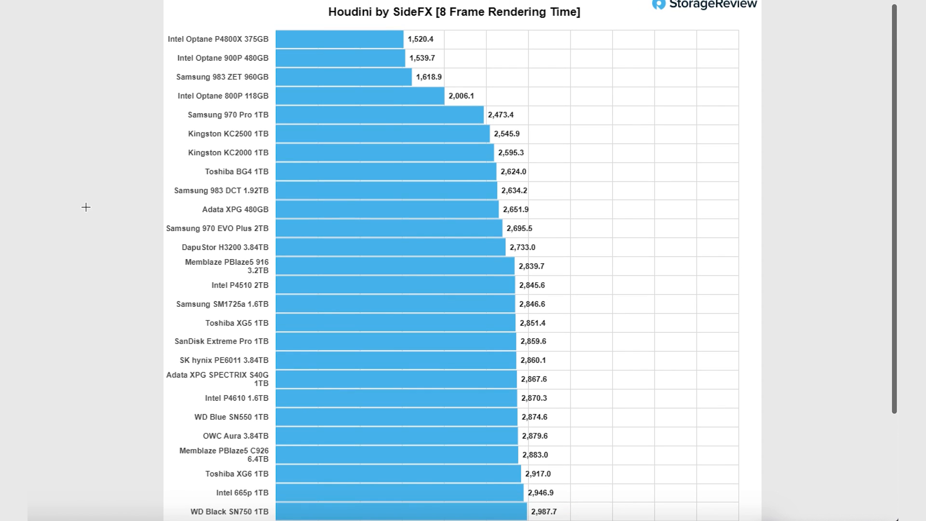
scroll("down", 3)
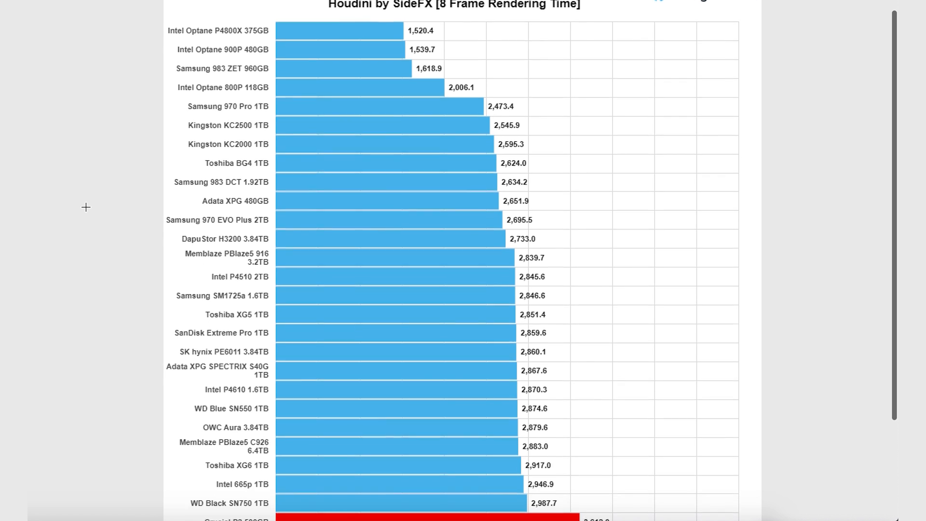
scroll("down", 3)
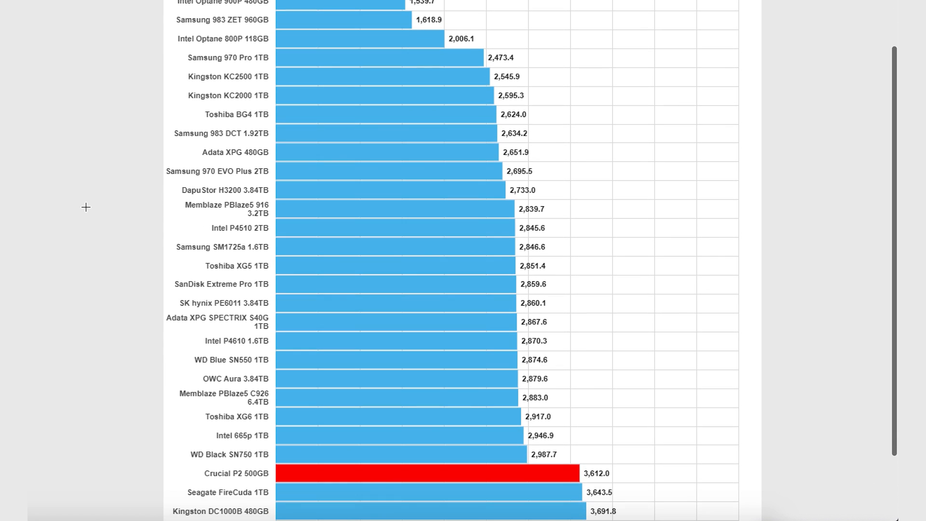
scroll("down", 3)
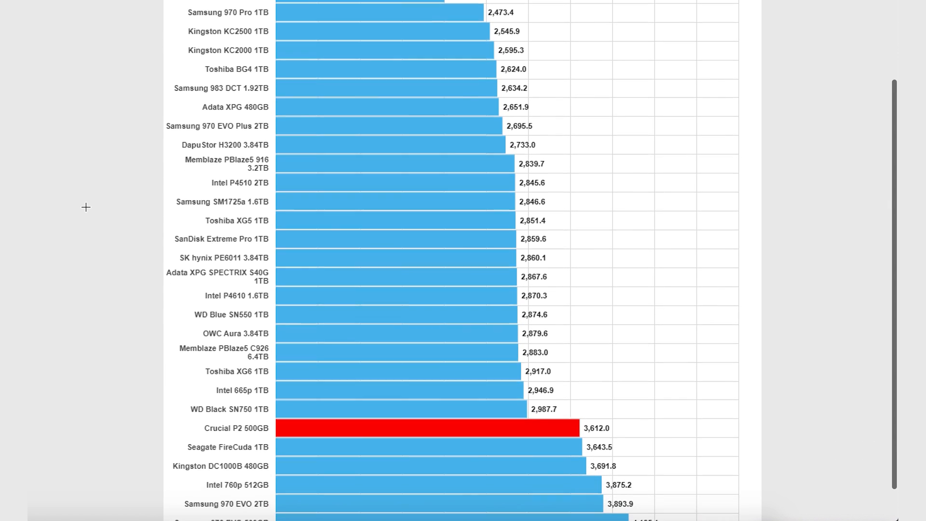
scroll("down", 3)
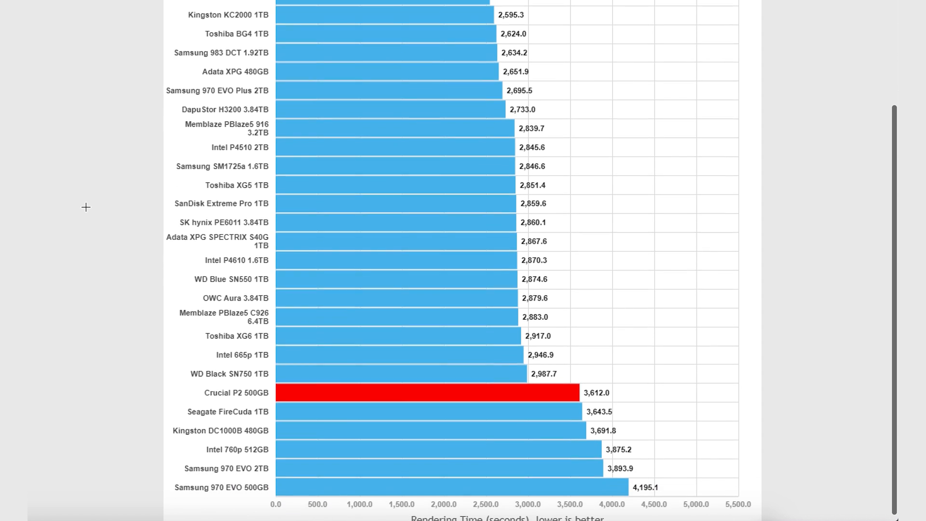
scroll("down", 3)
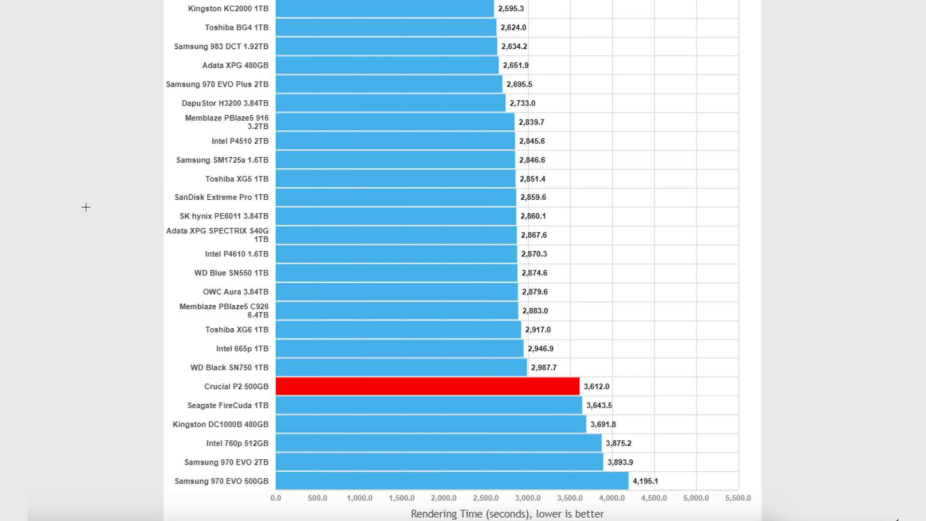
mouse_move(237, 192)
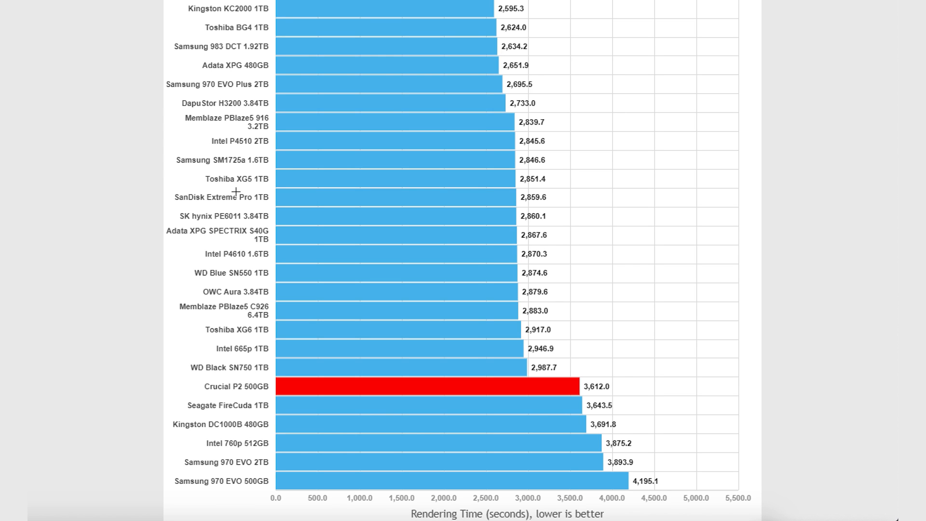